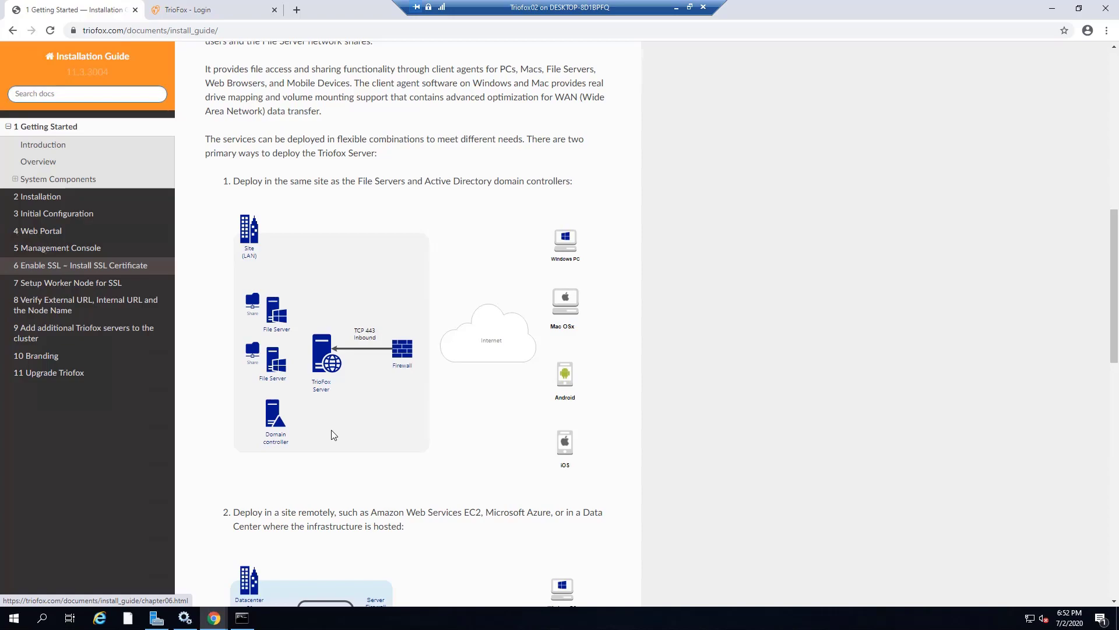
mouse_move(275, 191)
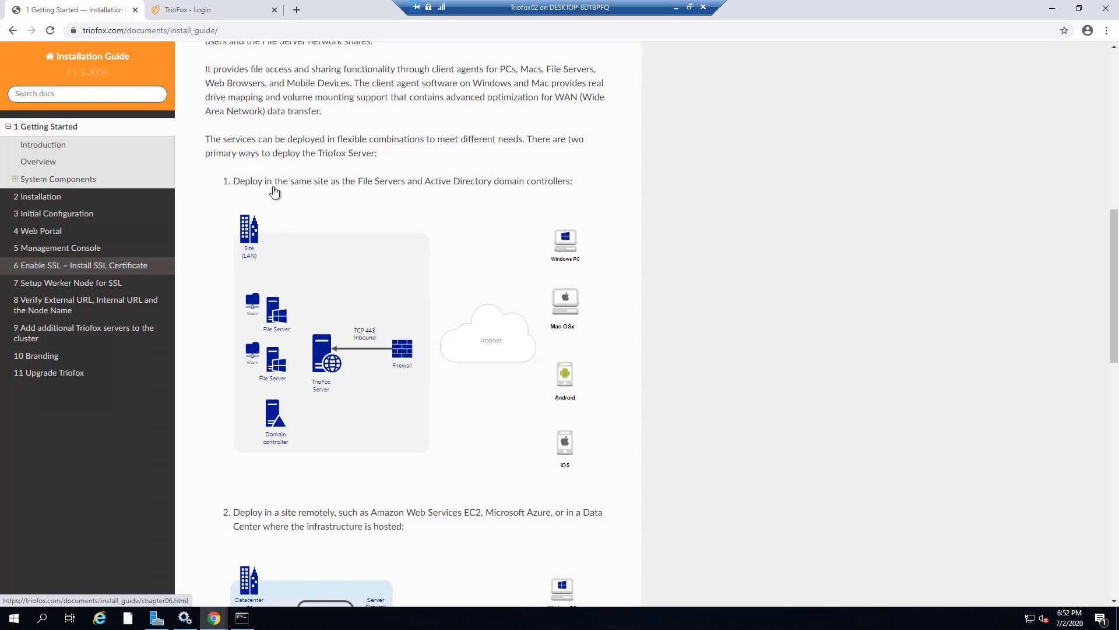
- Switch from the installation guide to the TrioFox login page tab
click(207, 9)
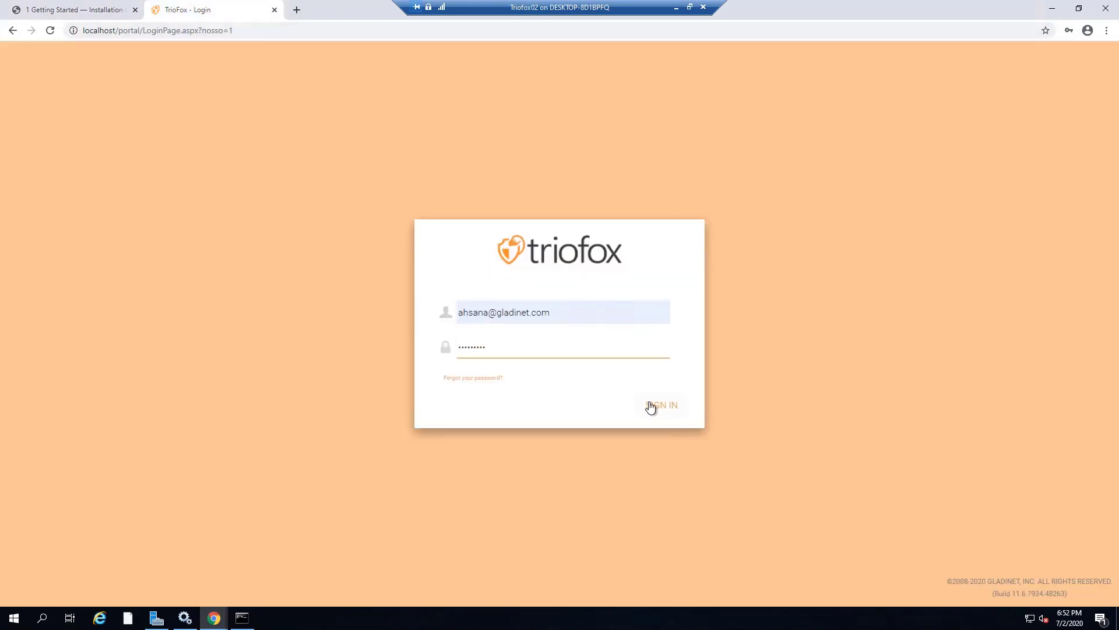
- Sign in with the prefilled admin credentials to reach the cluster admin dashboard
click(660, 404)
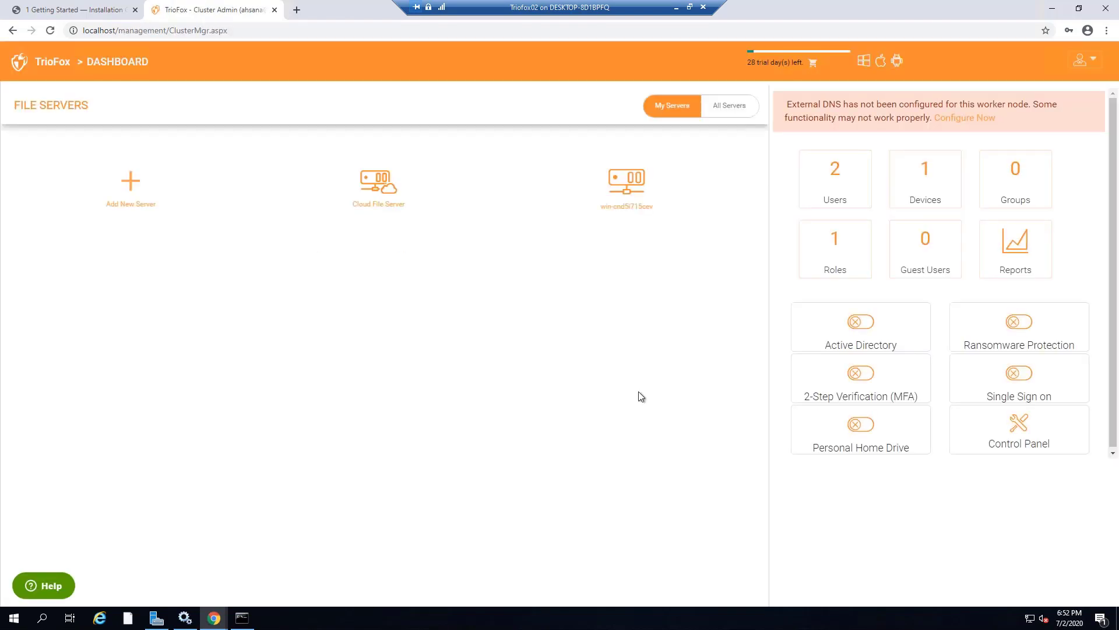
mouse_move(860, 322)
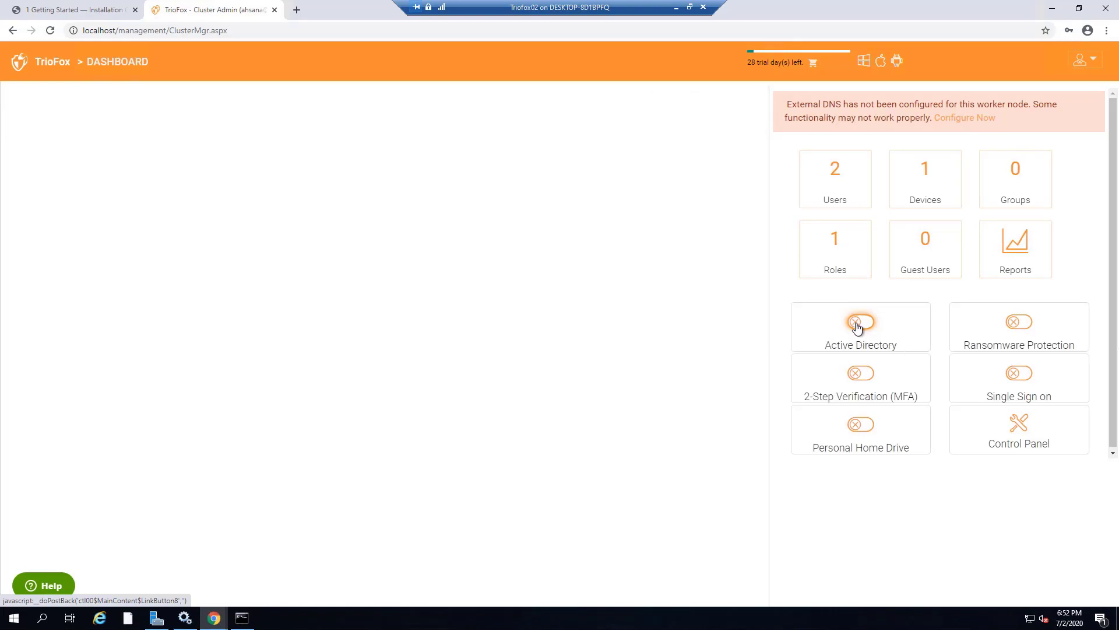
- Enable Active Directory integration against domain controller 192.168.242.120 and submit its credentials
click(860, 326)
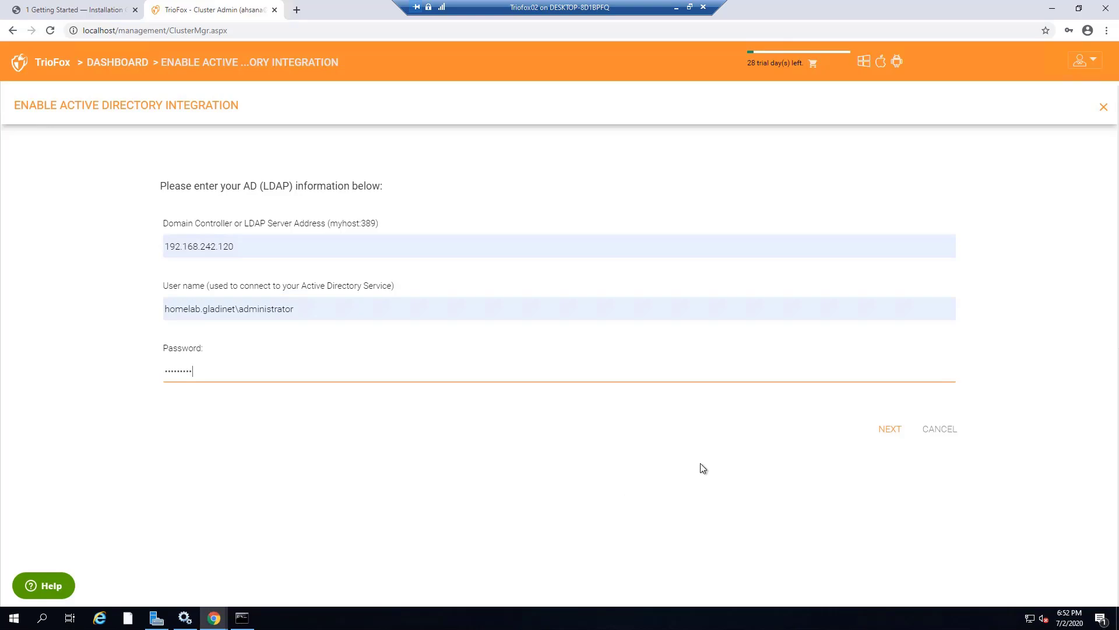
click(890, 429)
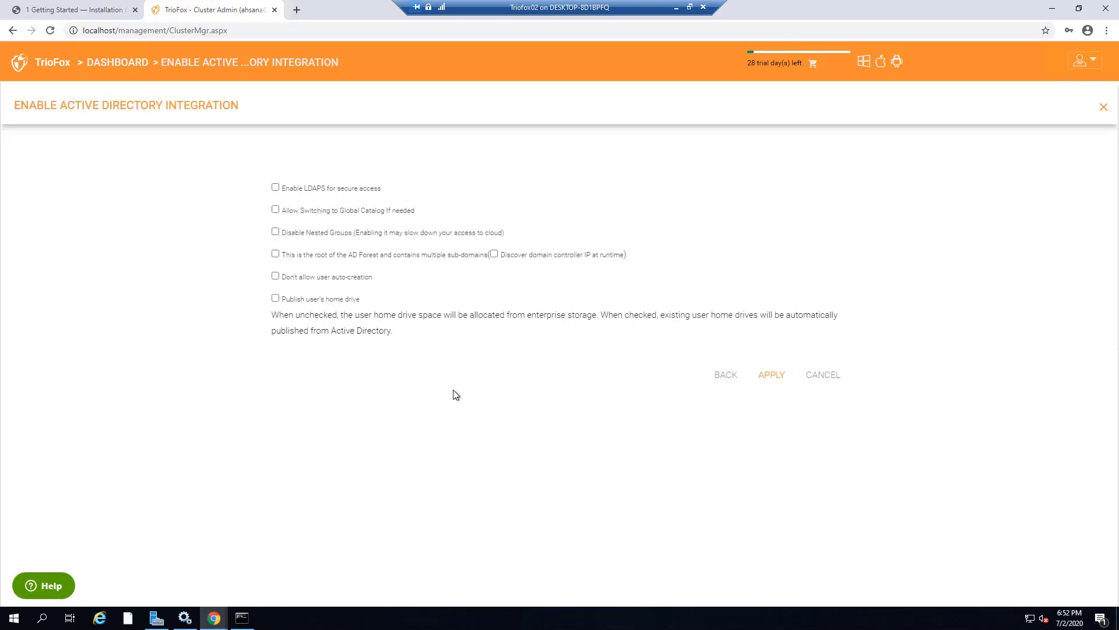
mouse_move(343, 309)
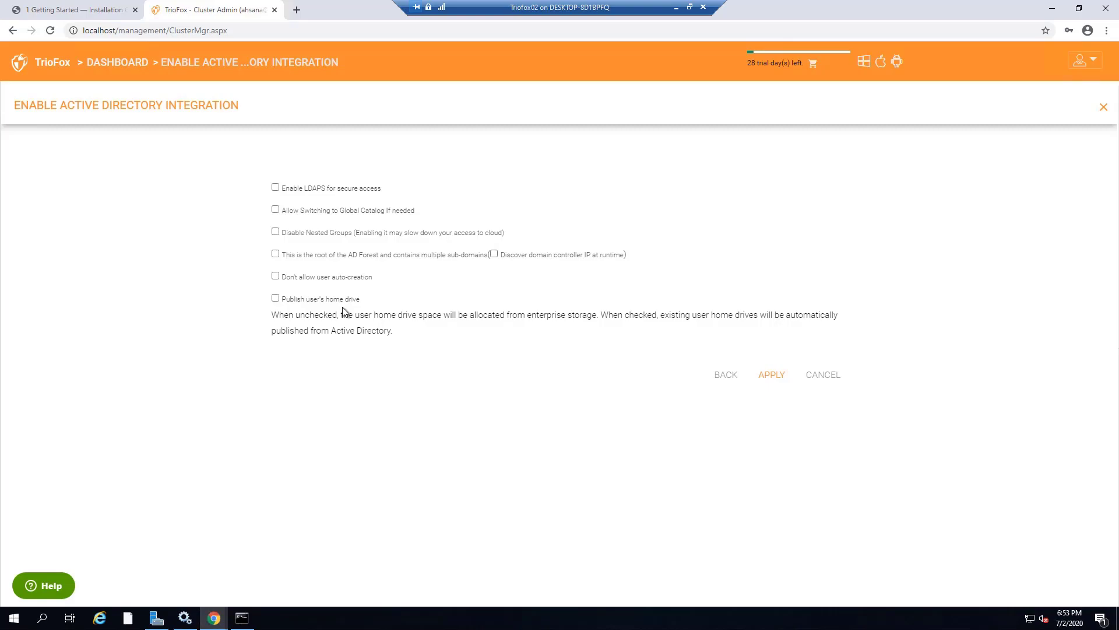
mouse_move(726, 376)
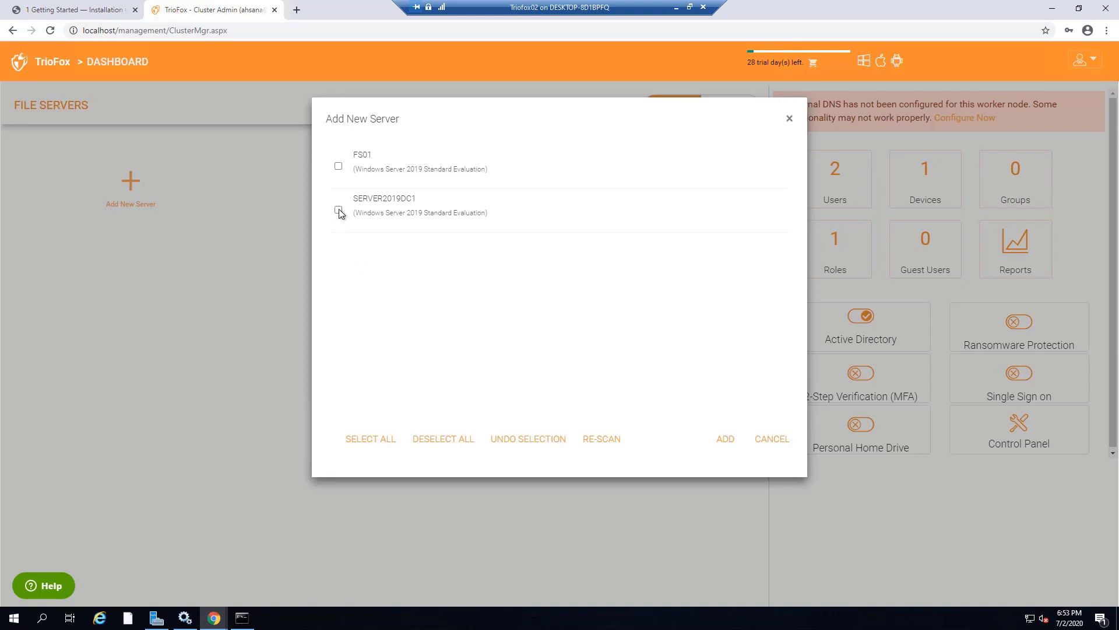
- Add SERVER2019DC1 to the dashboard's file servers list
click(338, 209)
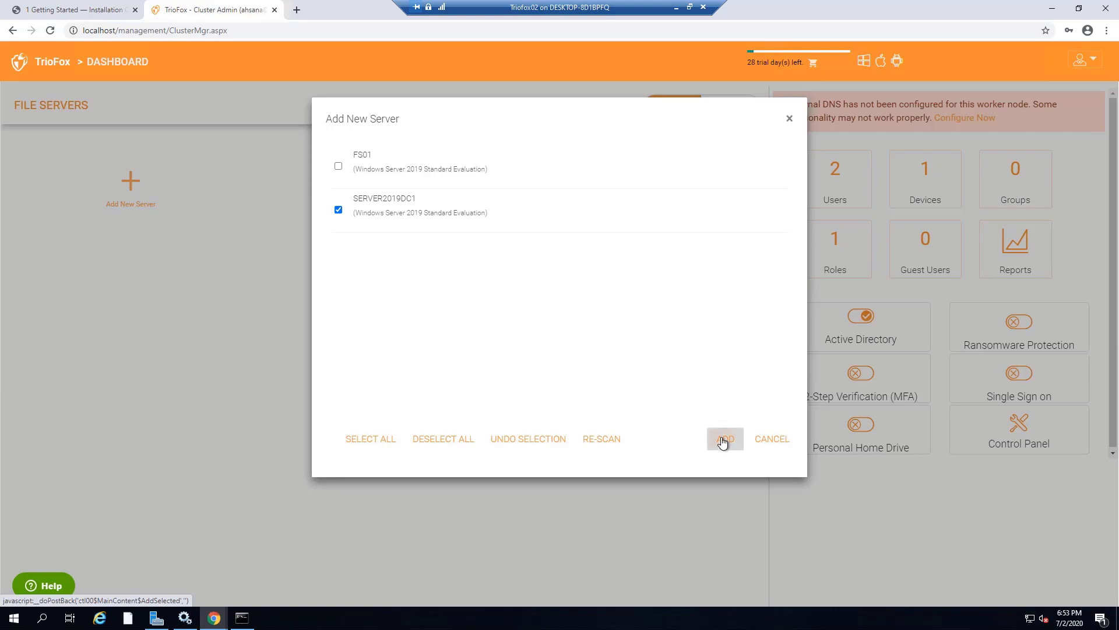
click(723, 439)
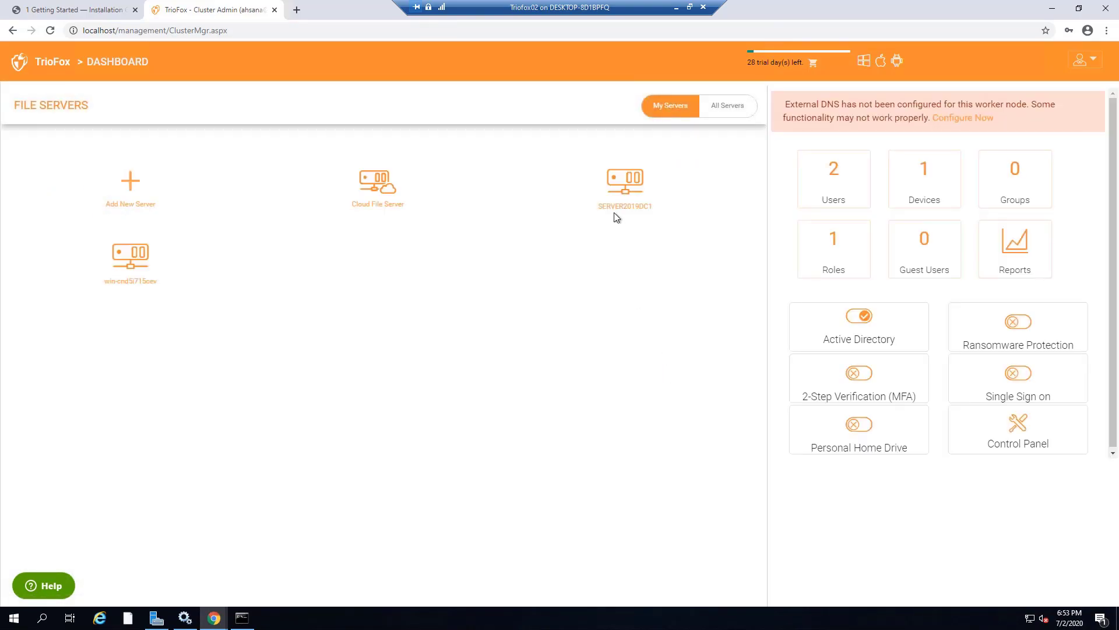
mouse_move(859, 316)
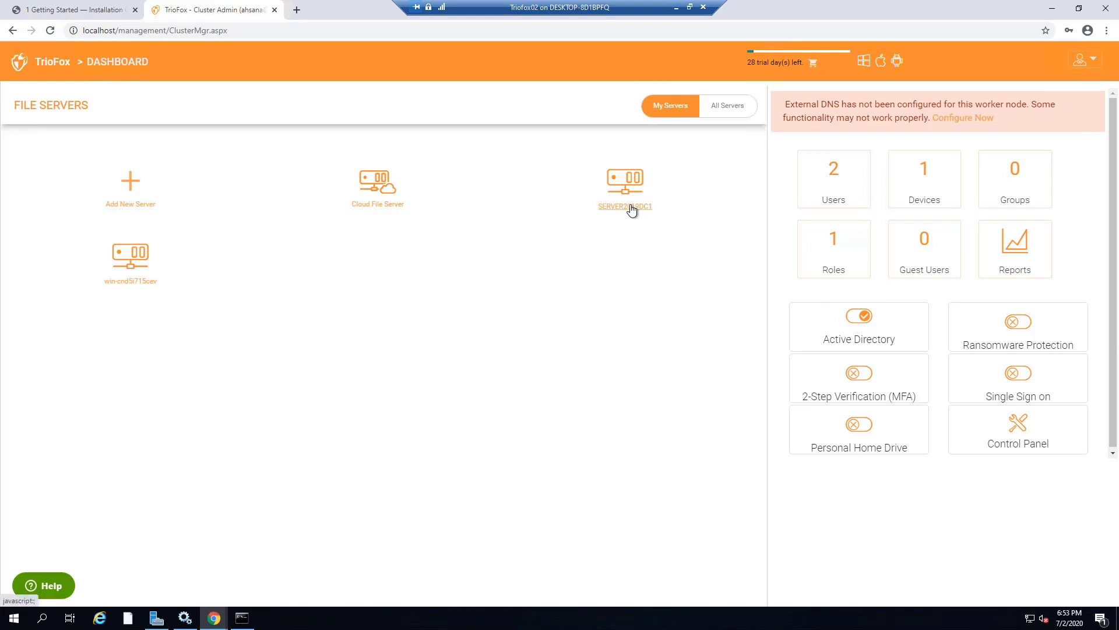
- Open the tfshare02 share on SERVER2019DC1 and view its Access Control list
click(624, 206)
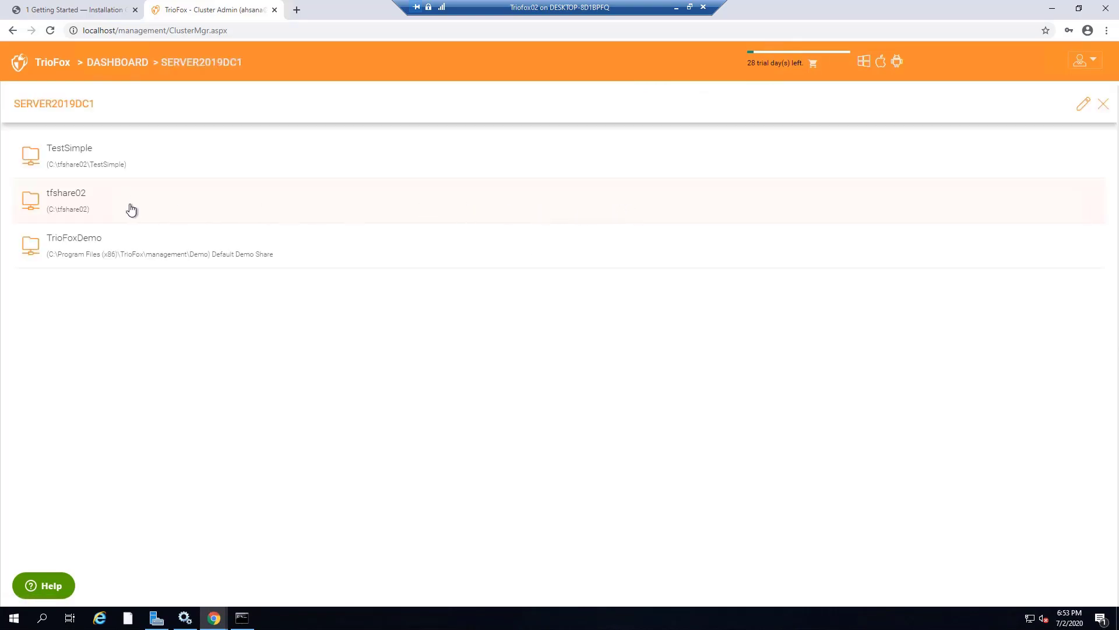
click(65, 200)
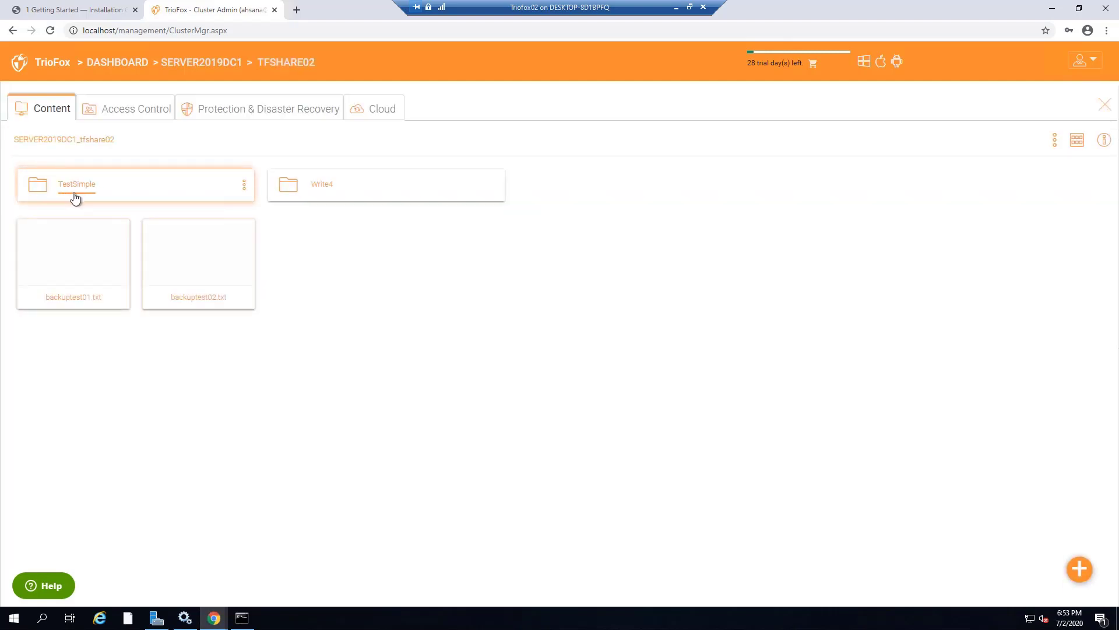
mouse_move(137, 116)
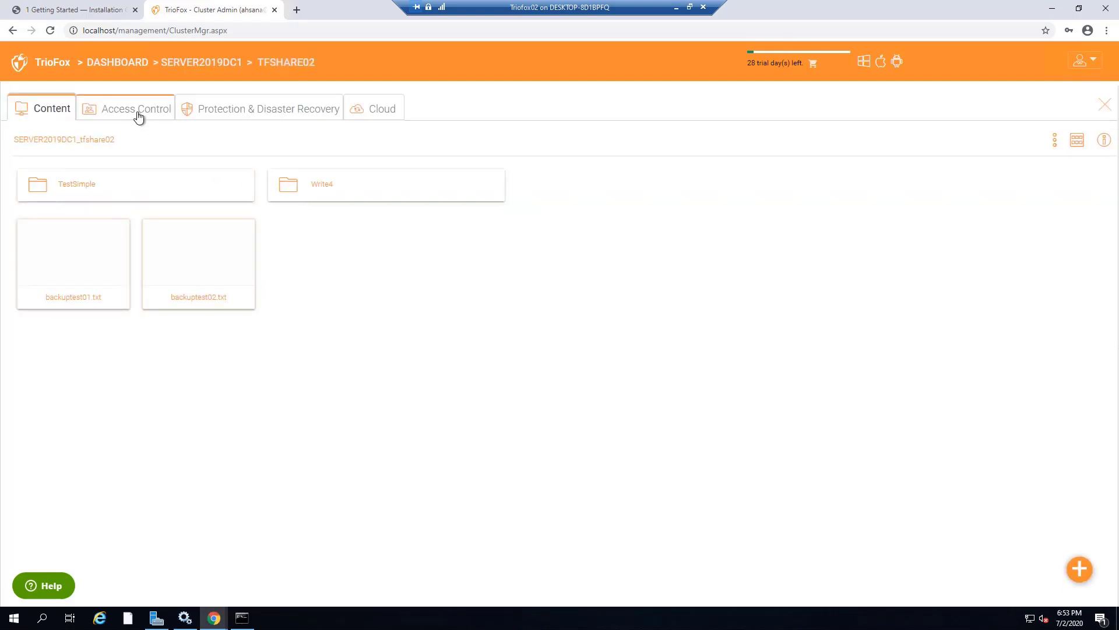
click(133, 109)
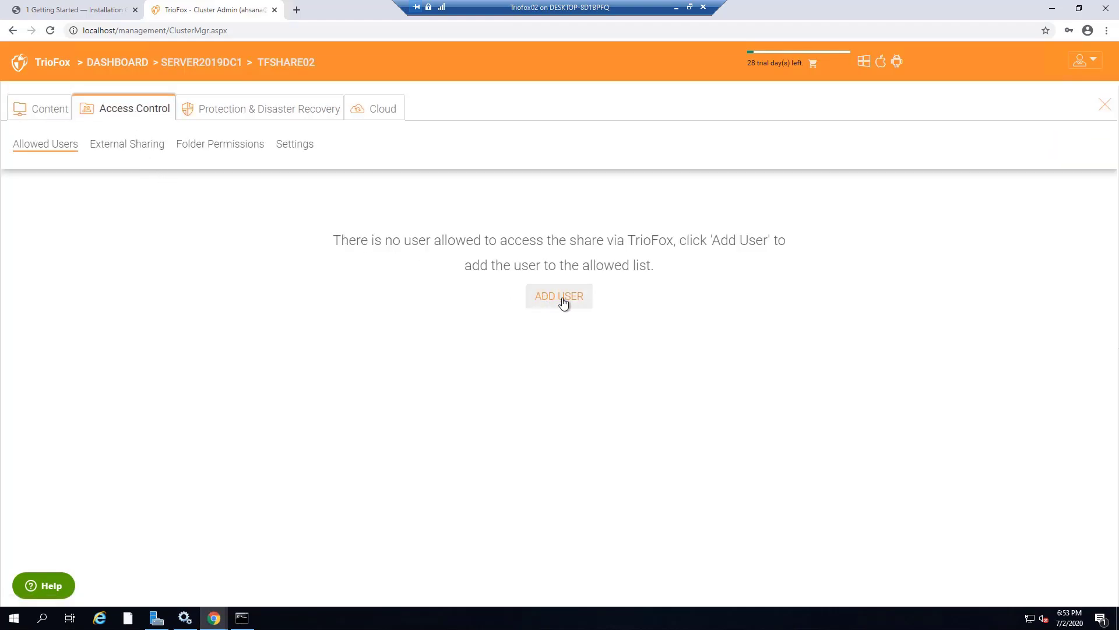
- Add user1 as an allowed user on tfshare02 via a Wildcard 'user' directory search
click(559, 295)
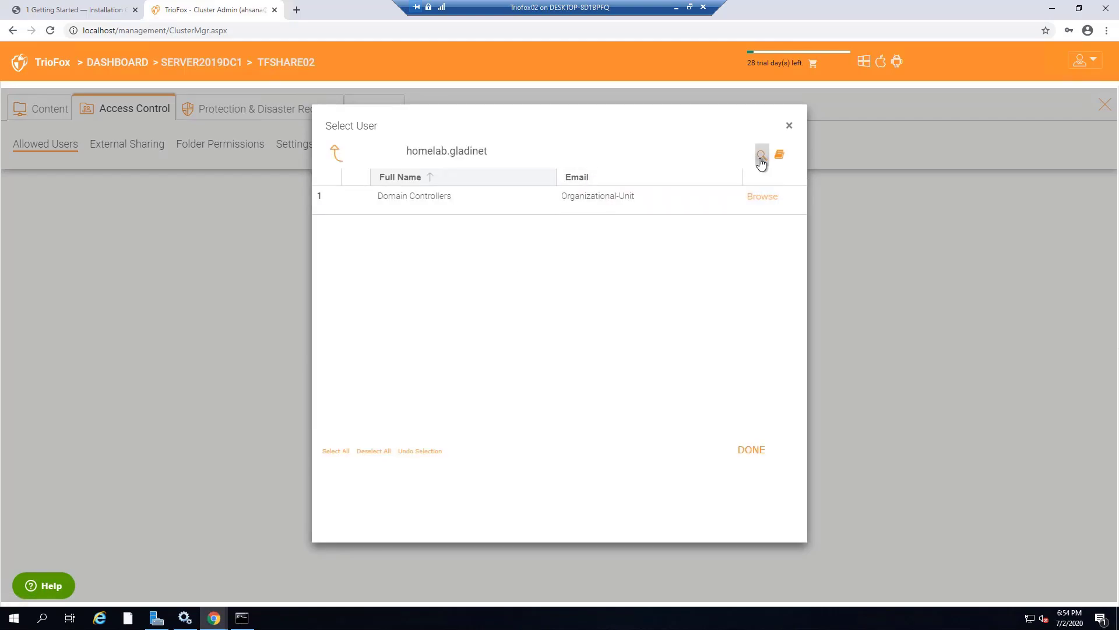
click(761, 155)
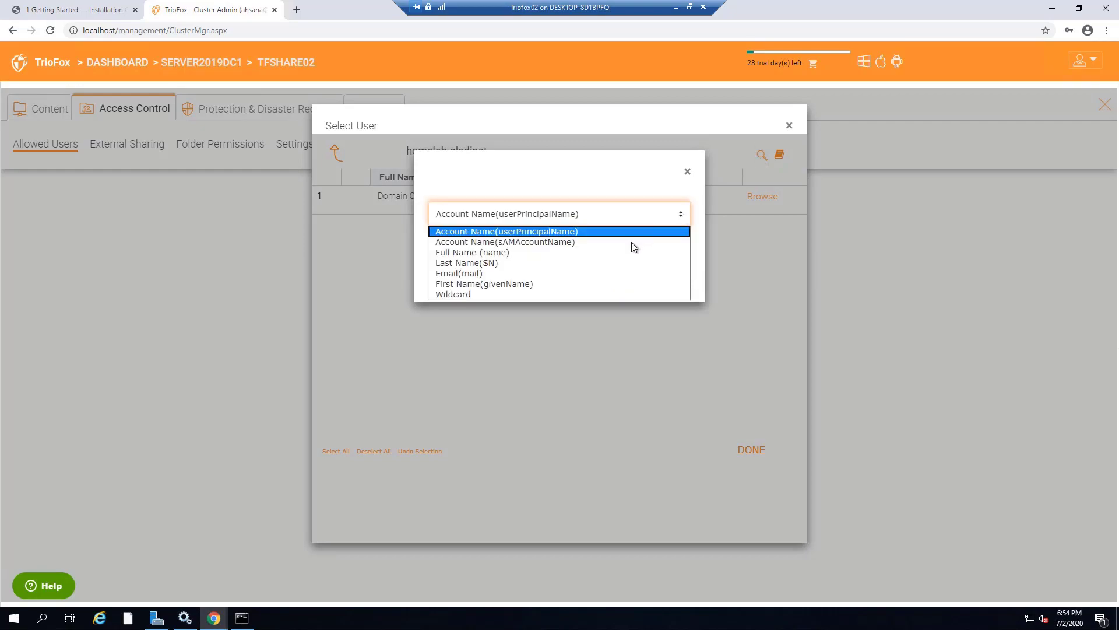
click(452, 294)
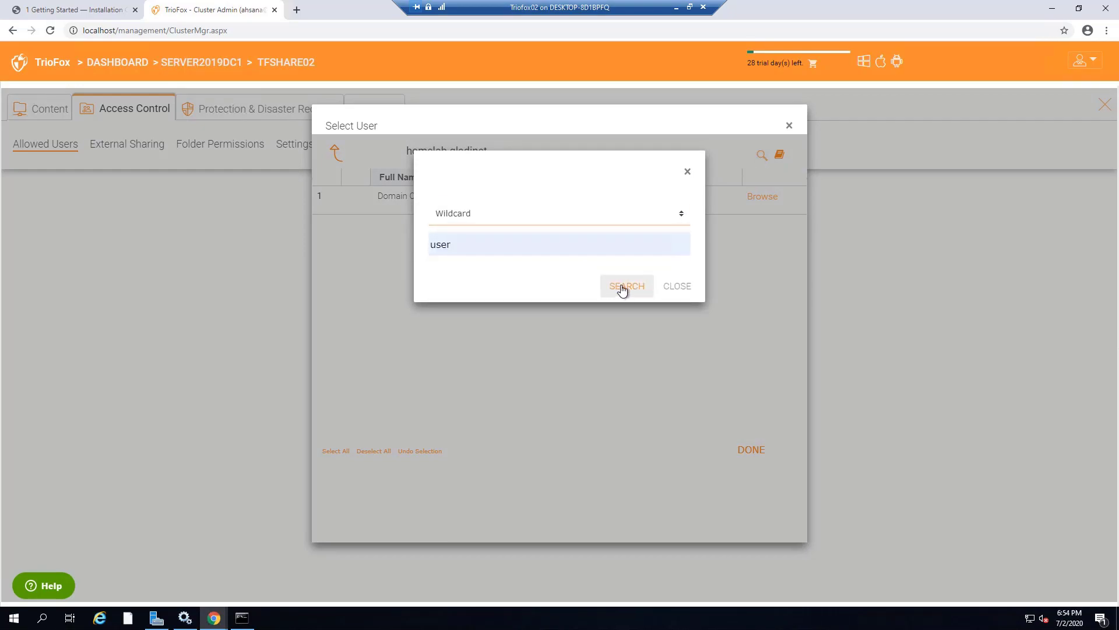
click(625, 286)
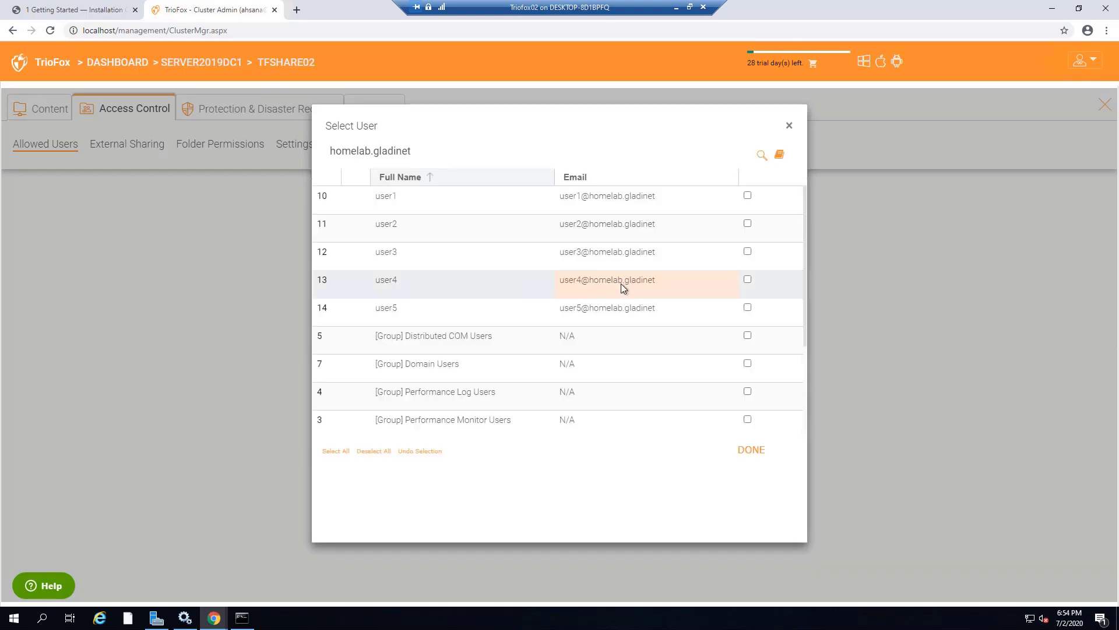
mouse_move(717, 354)
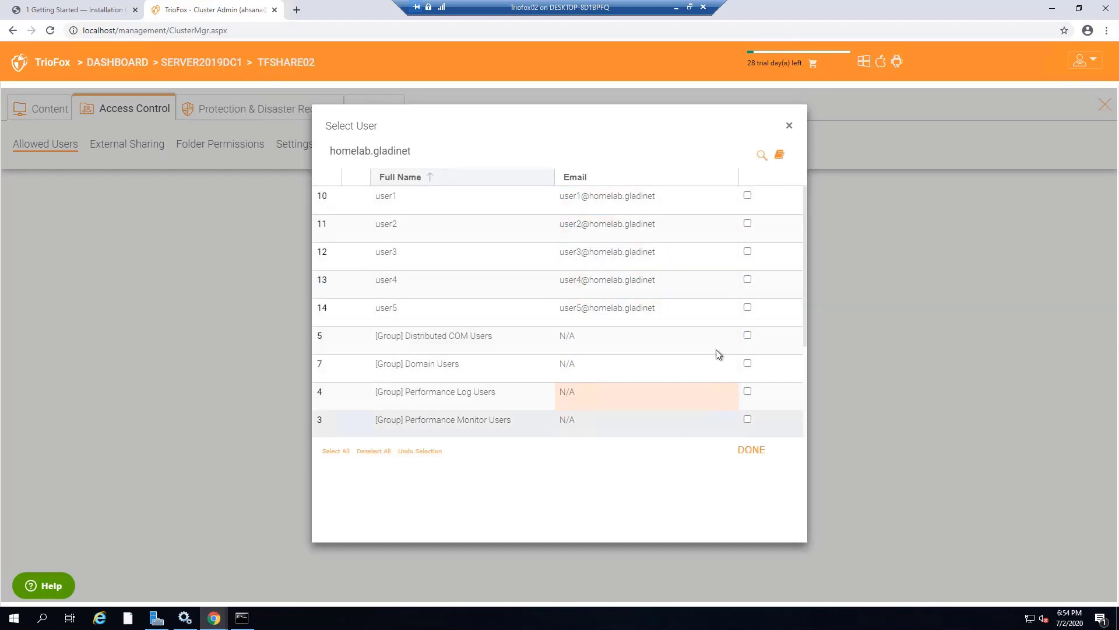
click(747, 195)
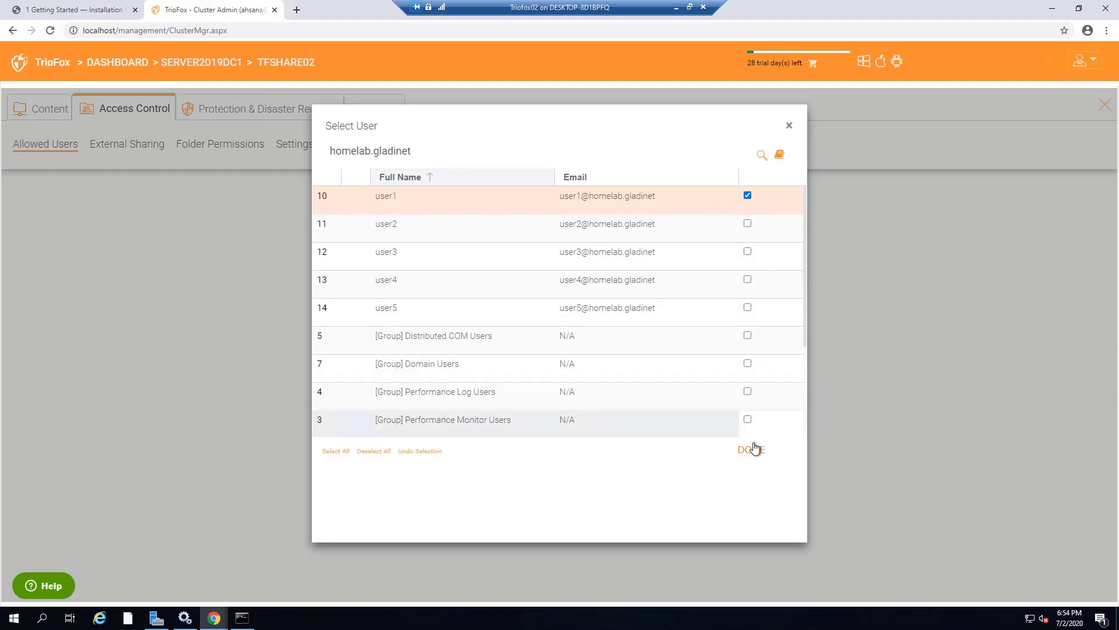
click(749, 449)
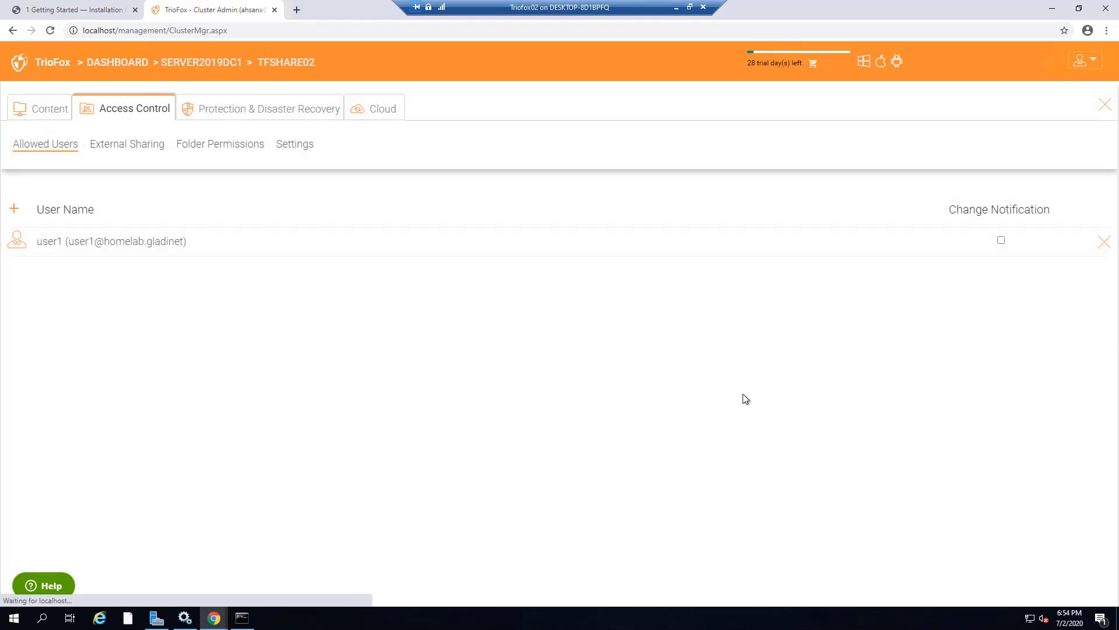
click(1082, 61)
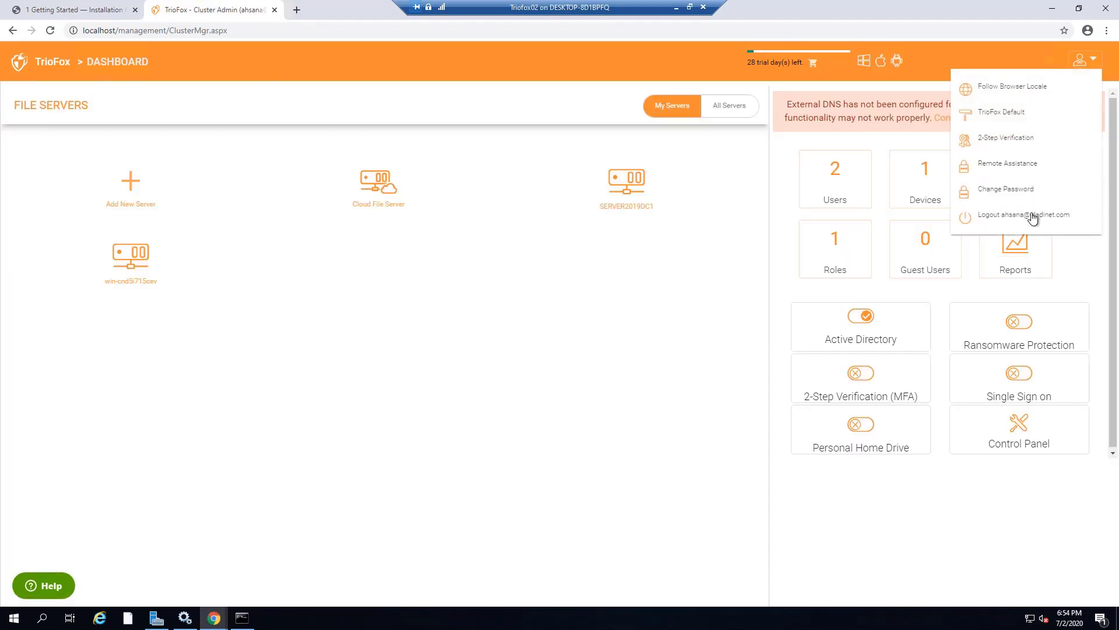
click(1023, 215)
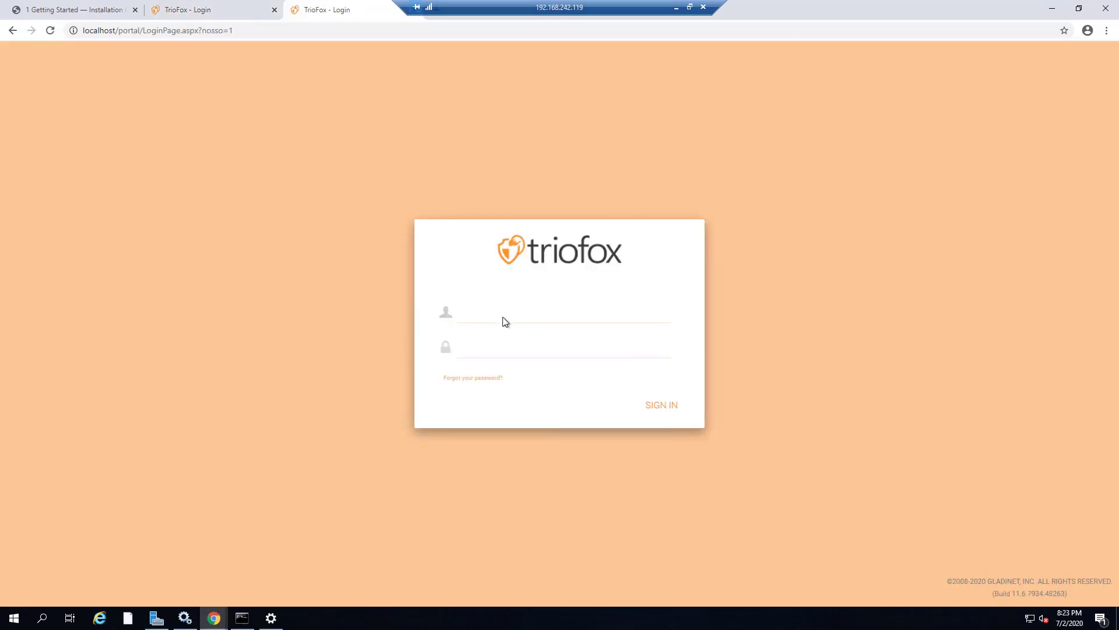
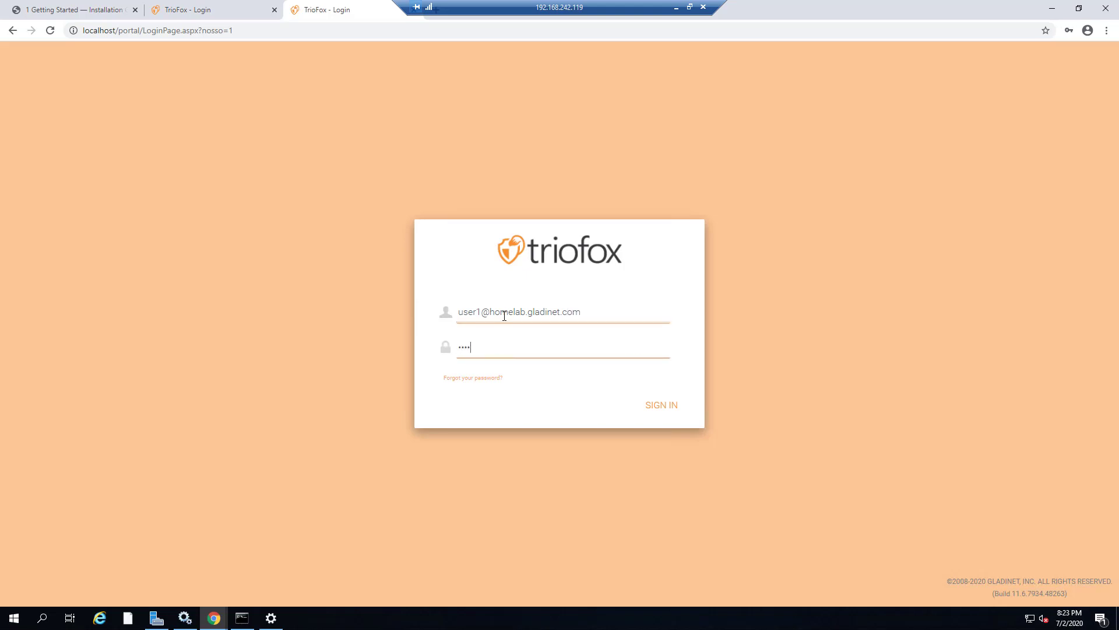
click(660, 405)
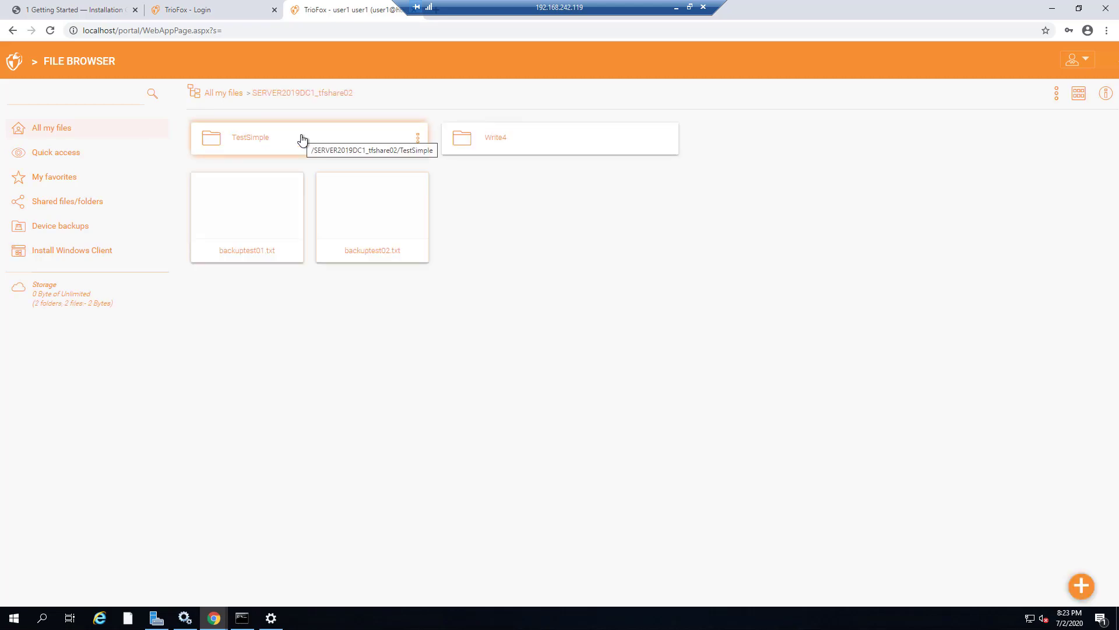
click(223, 93)
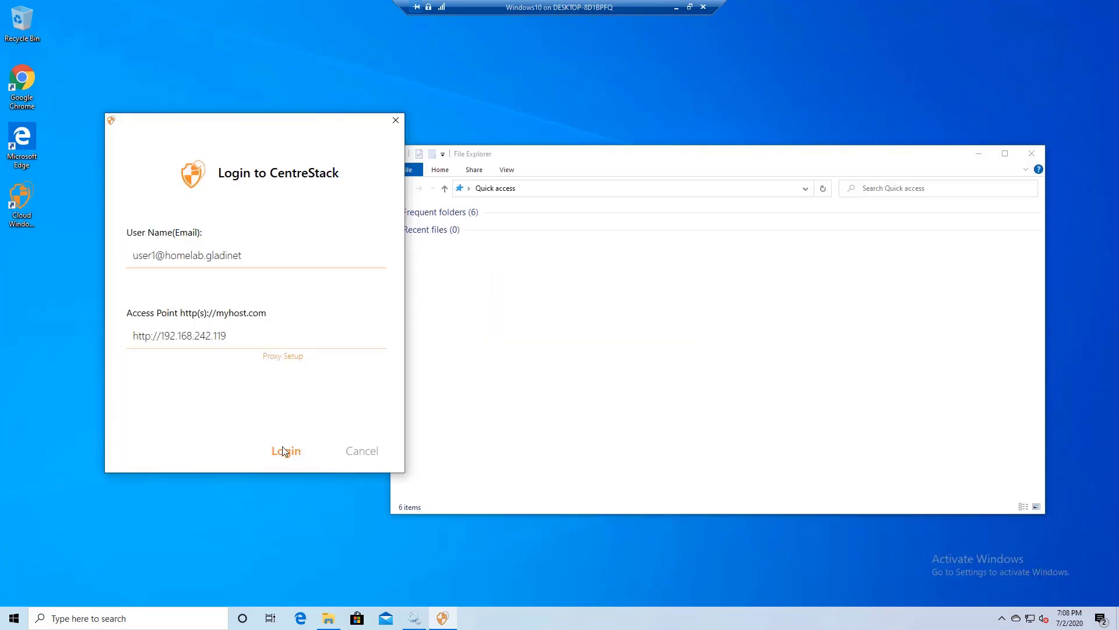
- Sign in to the Windows client as user1 and open SERVER2019DC1_tfshare02 on My Cloud Drive (M:)
click(286, 450)
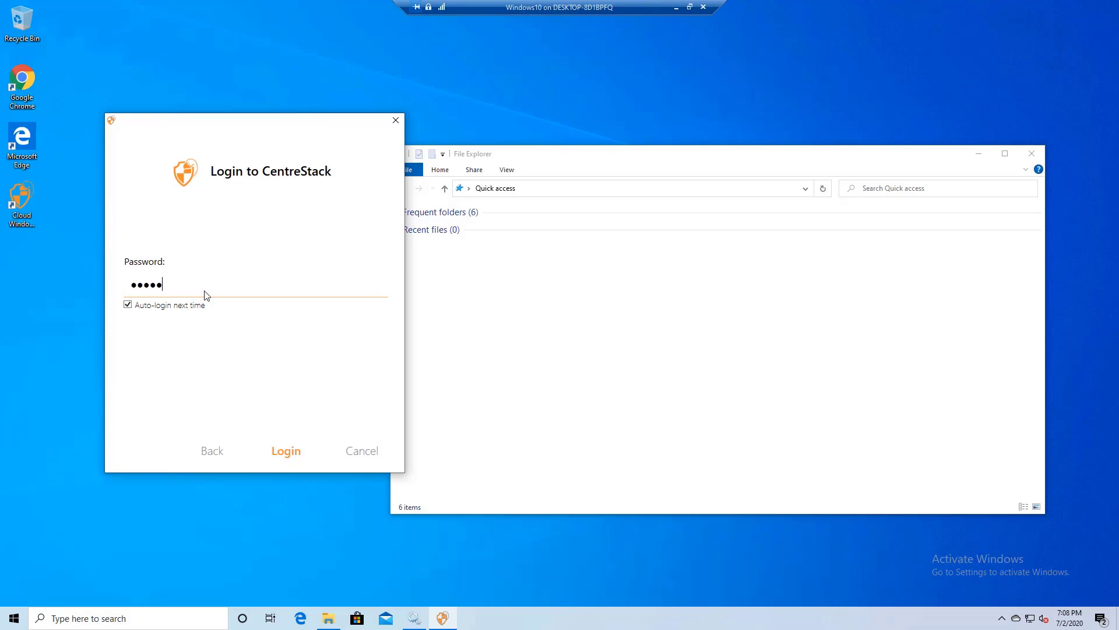
click(284, 450)
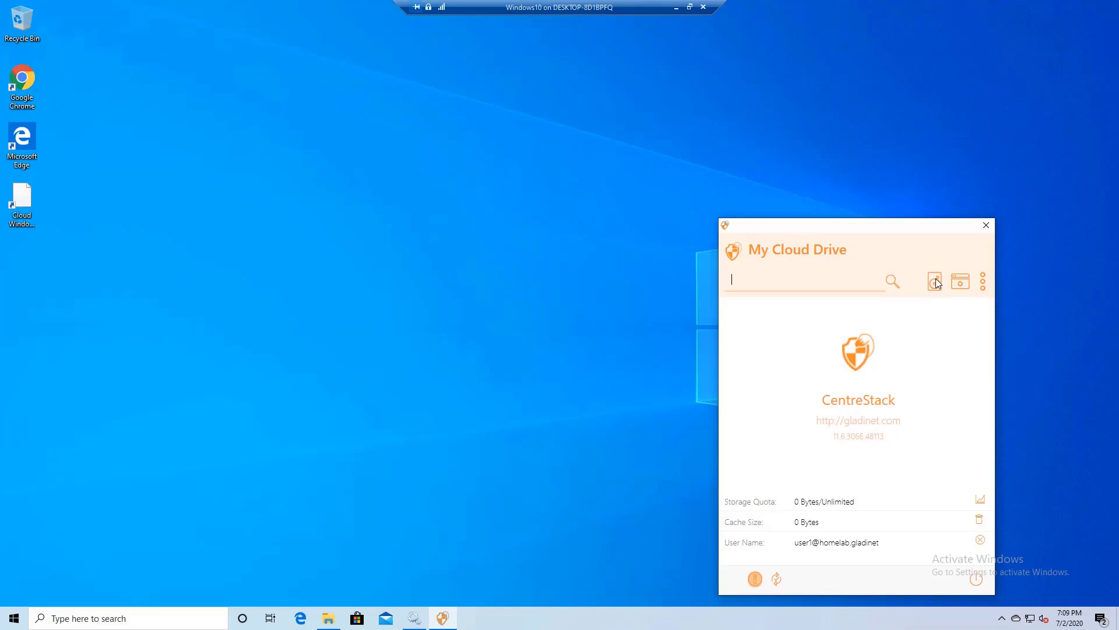
mouse_move(934, 281)
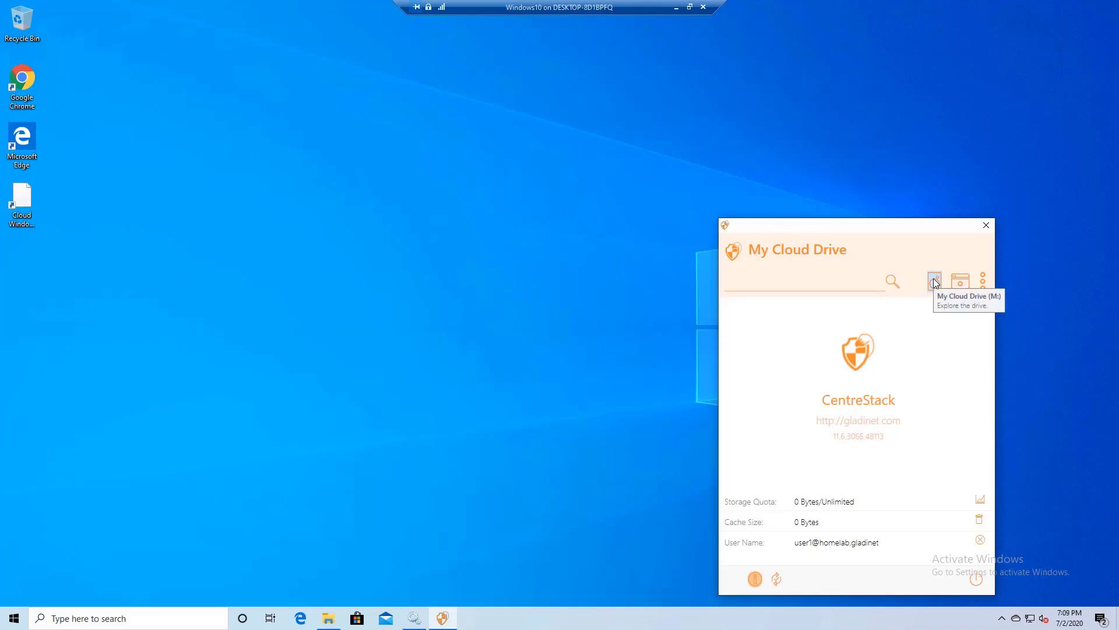
click(934, 280)
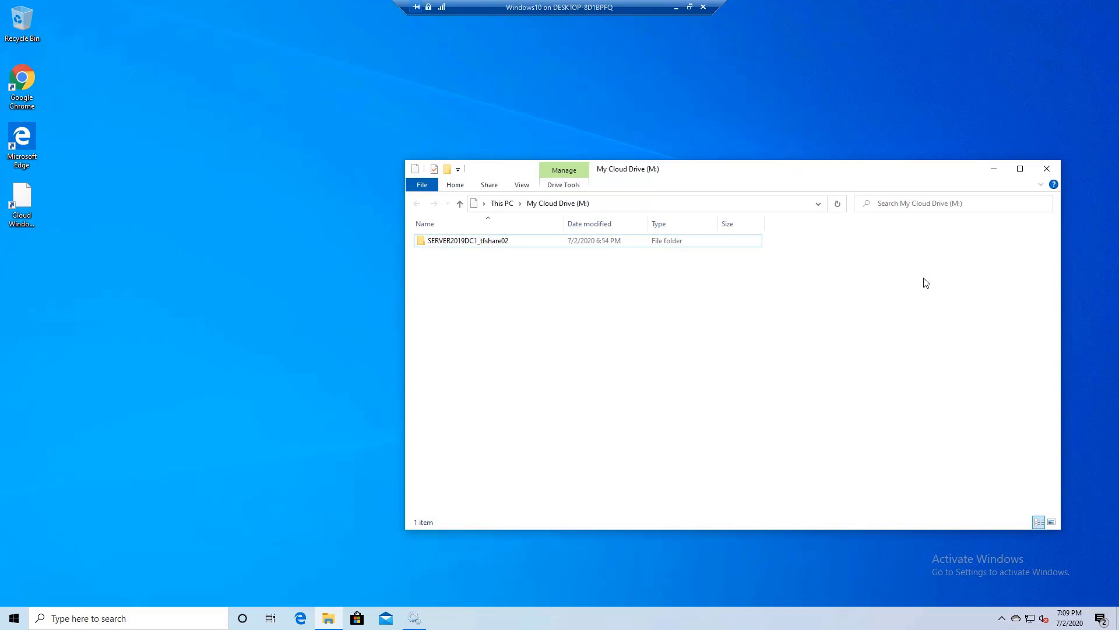
double_click(469, 240)
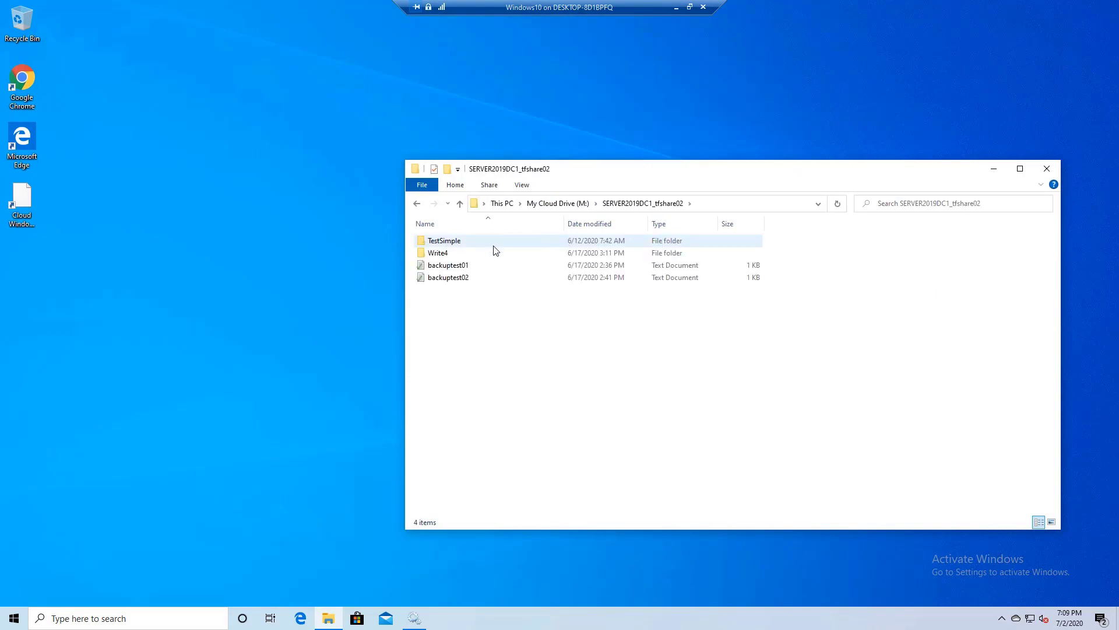